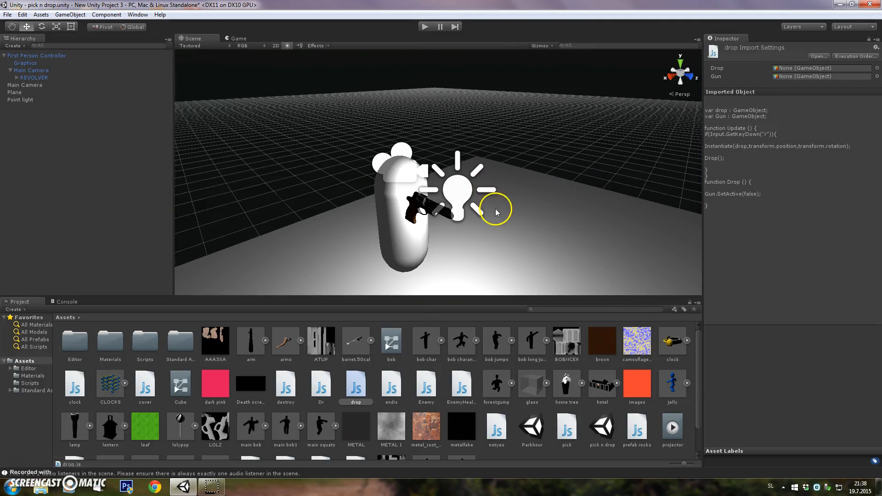
- Place the standalone REVOLVER in the scene with a Rigidbody and a trigger Box Collider
click(35, 77)
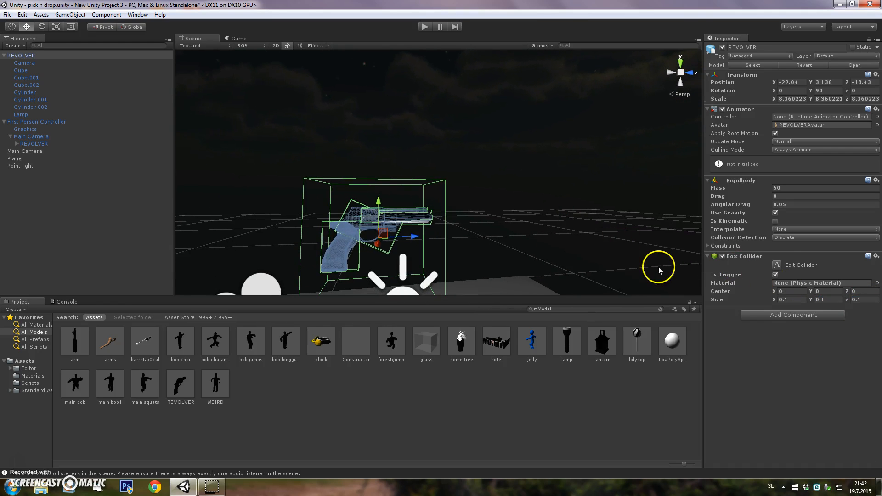
click(36, 122)
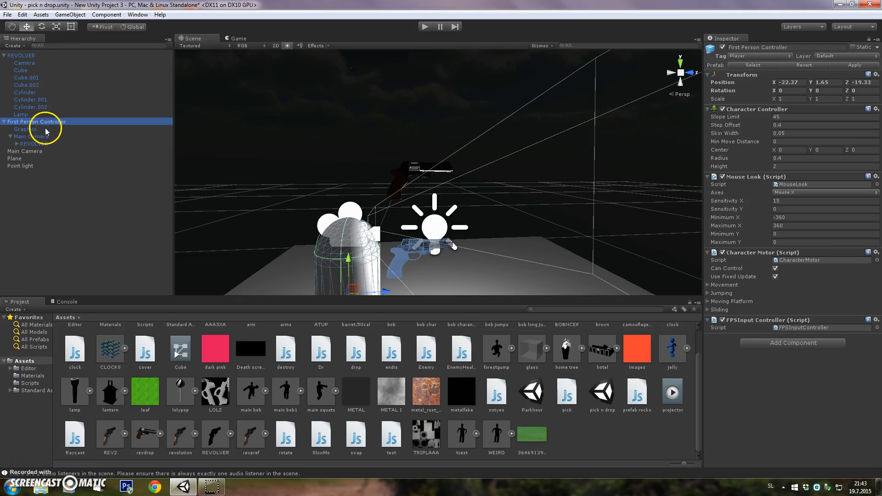
- Write pick.js to activate the Pick object on touching a 'Pick'-tagged trigger
click(567, 392)
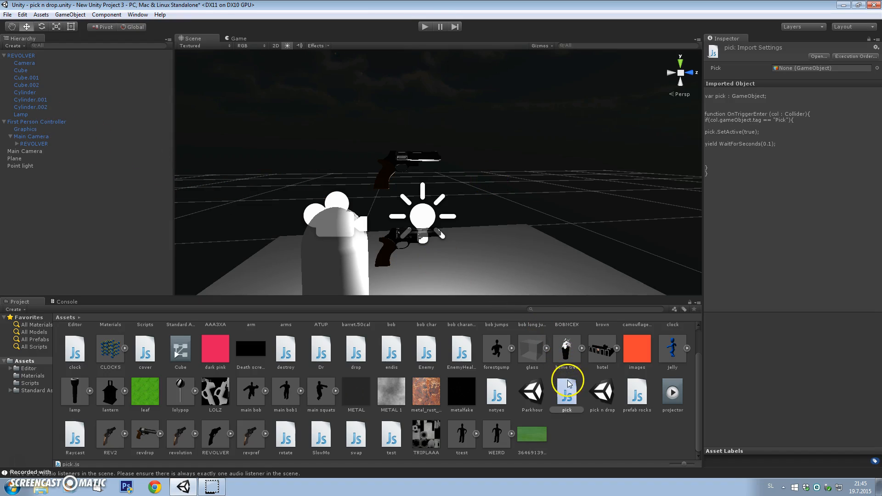
- Drop pick.js onto First Person Controller, then select the held REVOLVER
click(37, 122)
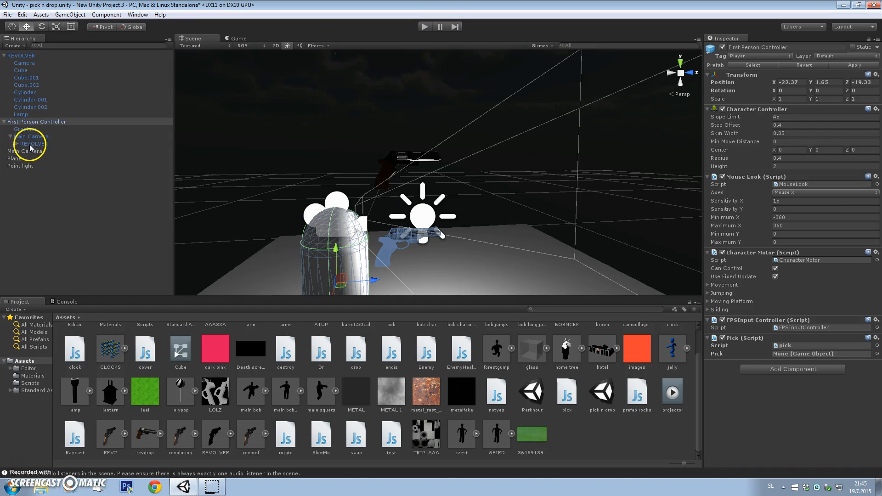
click(33, 144)
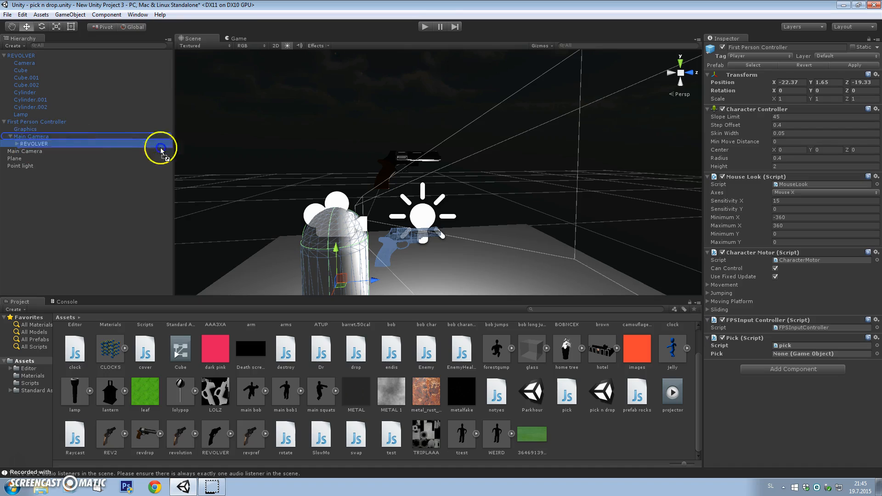
click(34, 143)
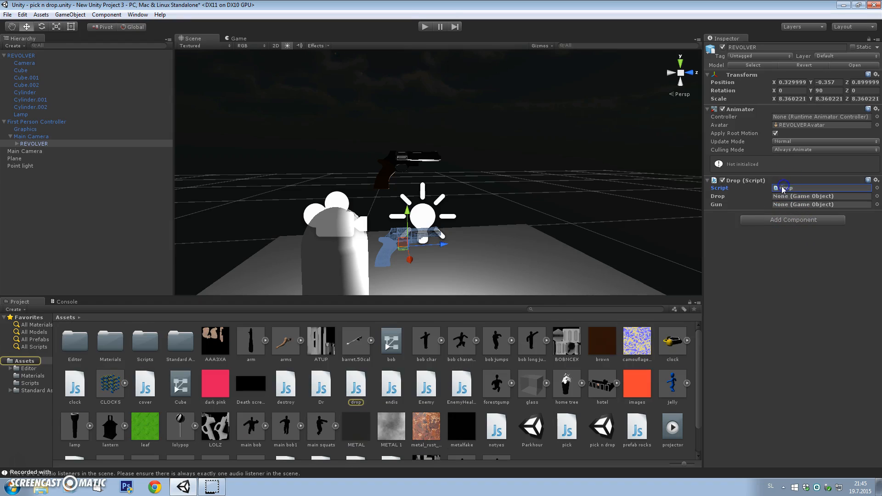
- Locate drop.js from the Drop component's Script field to view its code
click(355, 386)
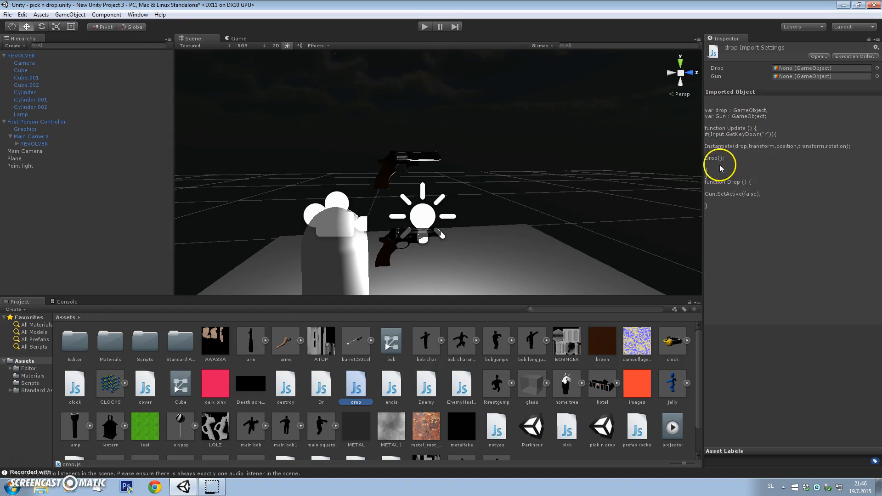
click(33, 144)
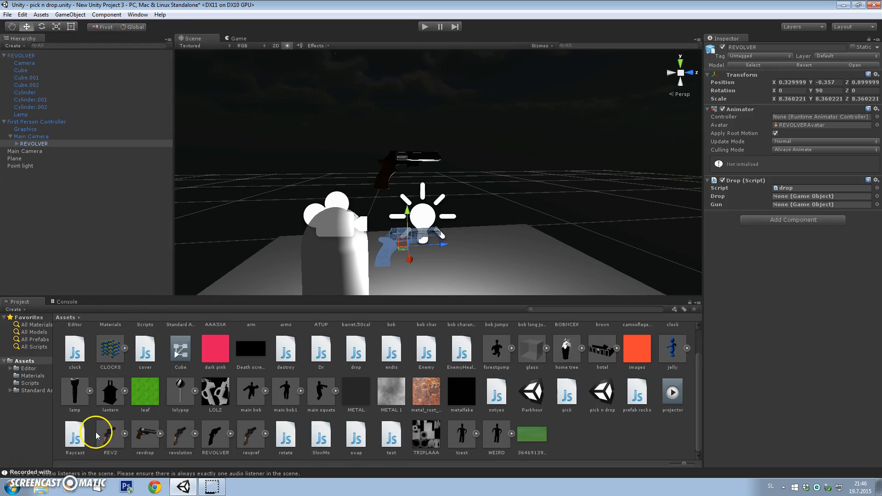
click(355, 386)
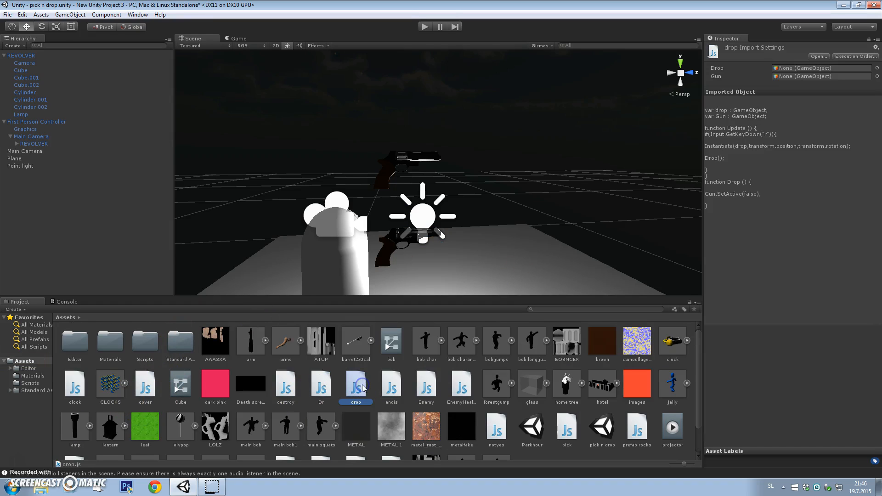
- Select the top-level REVOLVER to check its Rigidbody and trigger Box Collider
click(33, 143)
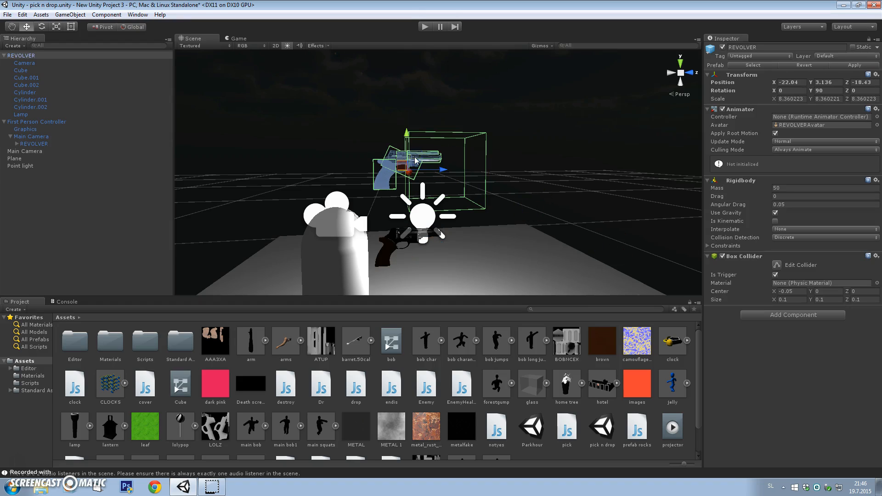
- Select cover.js in Assets to read its Player-triggered destroy code
click(145, 383)
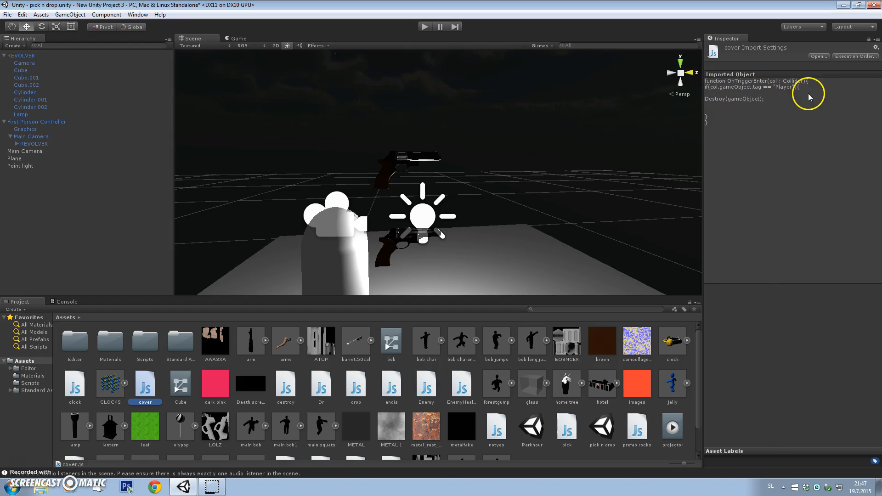